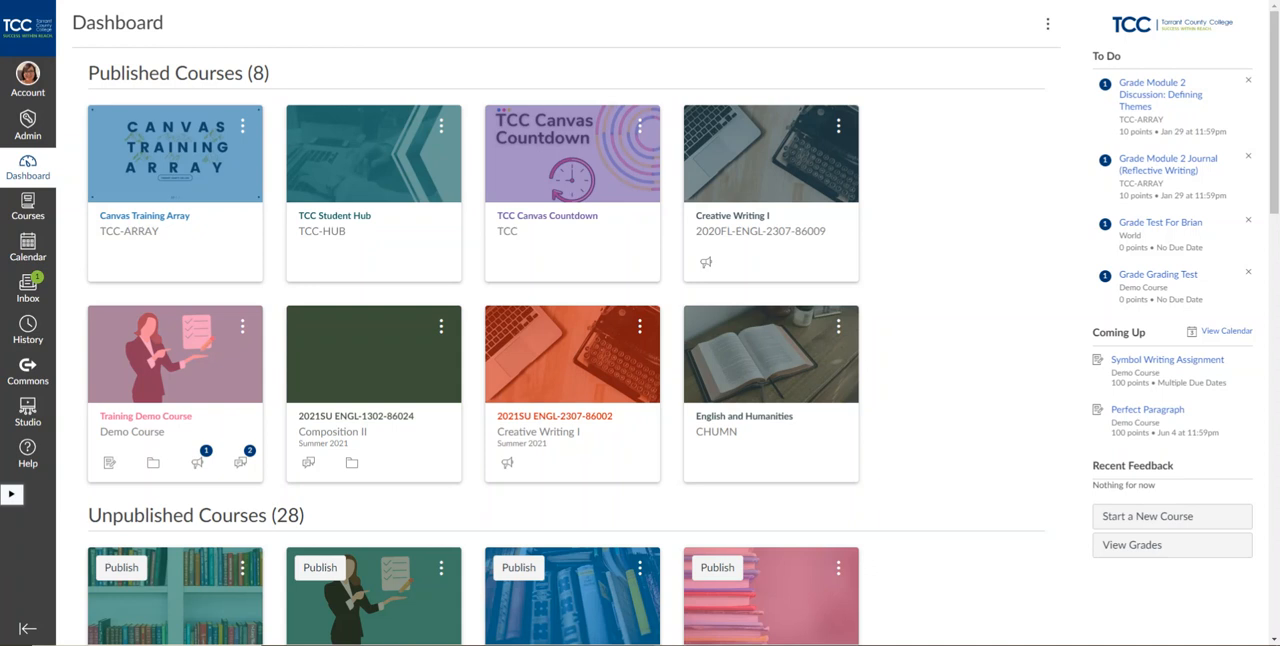
mouse_move(953, 271)
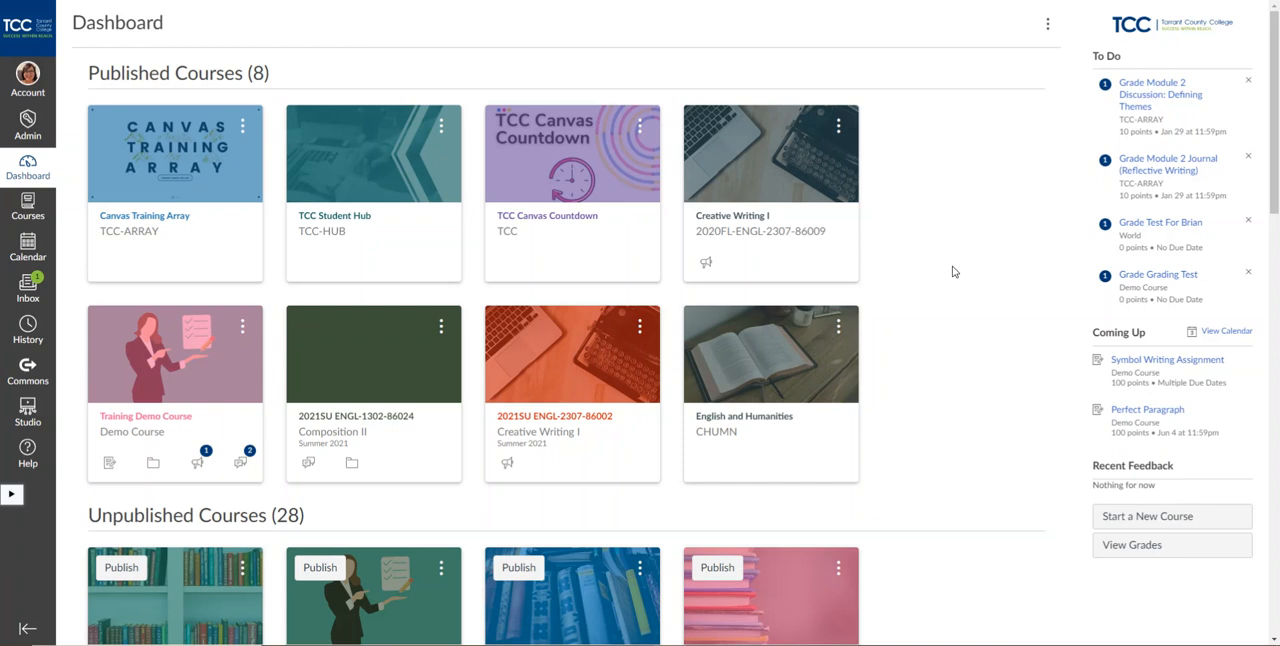
mouse_move(1020, 173)
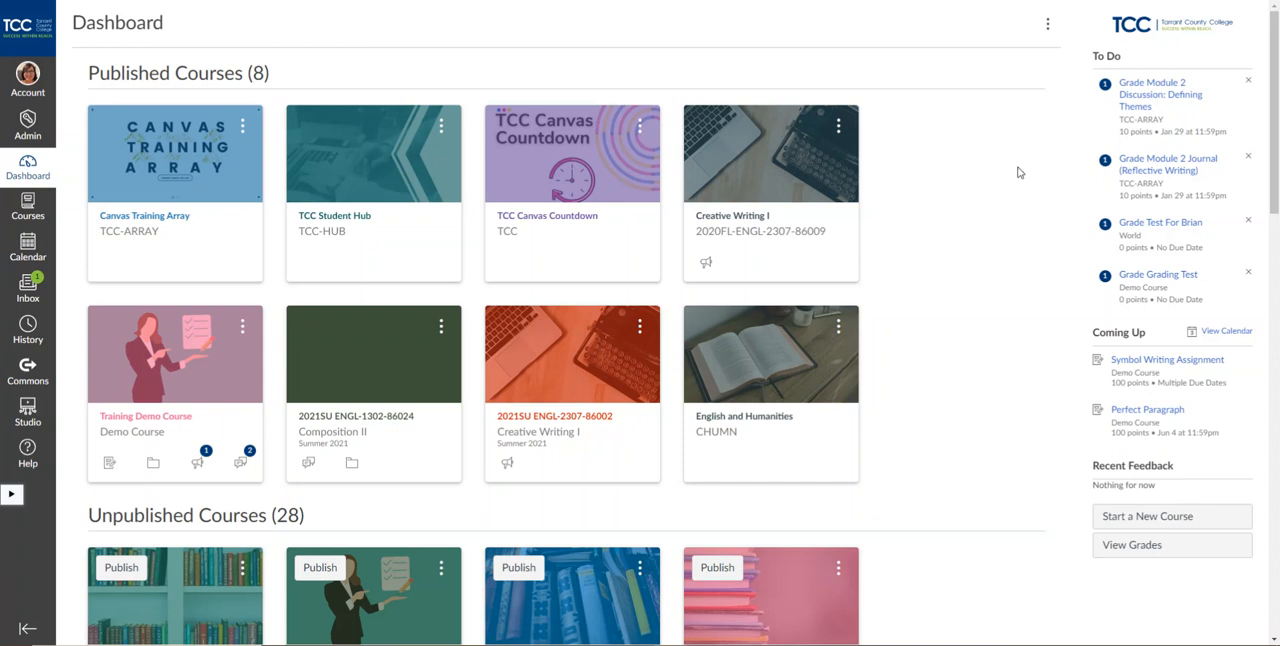
Open the 'Course for Teaching In' course from the Dashboard.
scroll("down", 3)
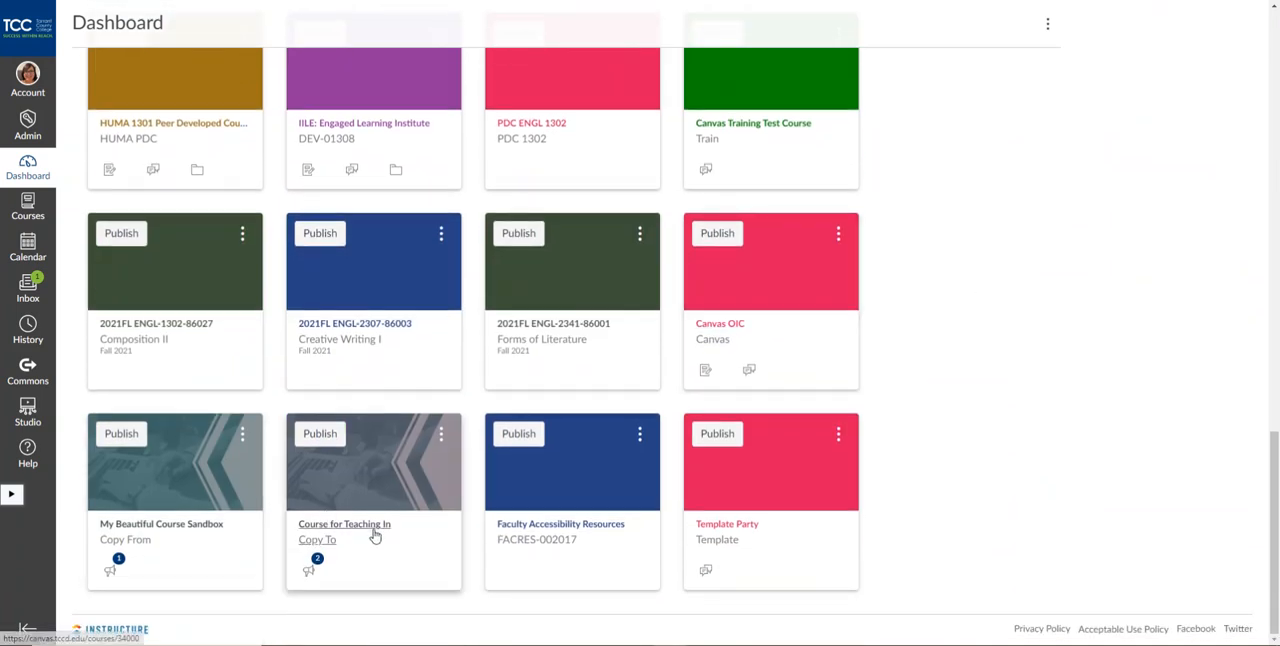
left_click(344, 523)
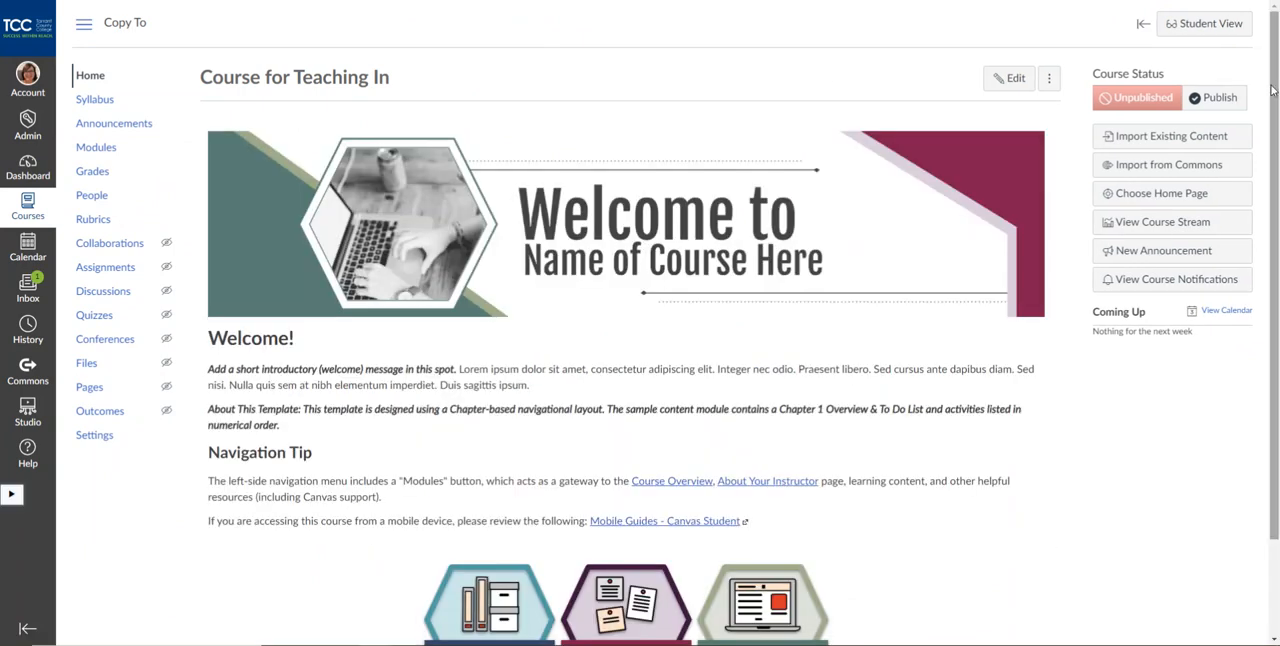
mouse_move(1157, 135)
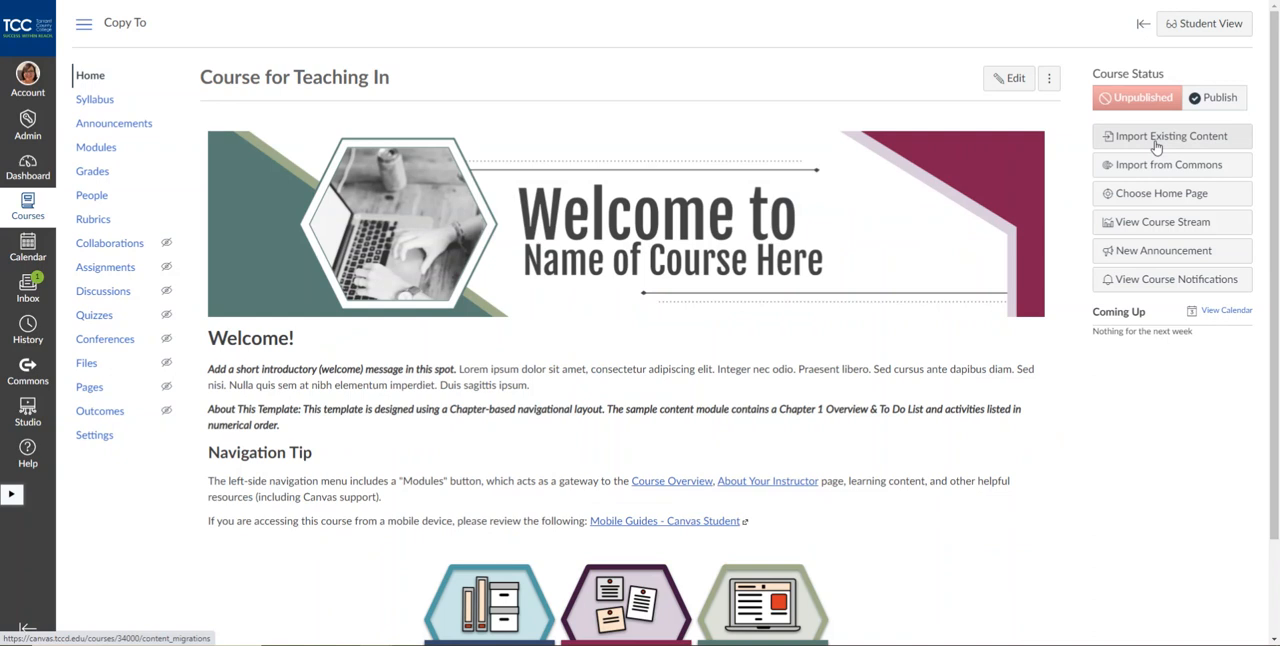
Start Import Existing Content with content type 'Copy a Canvas Course'.
left_click(1170, 135)
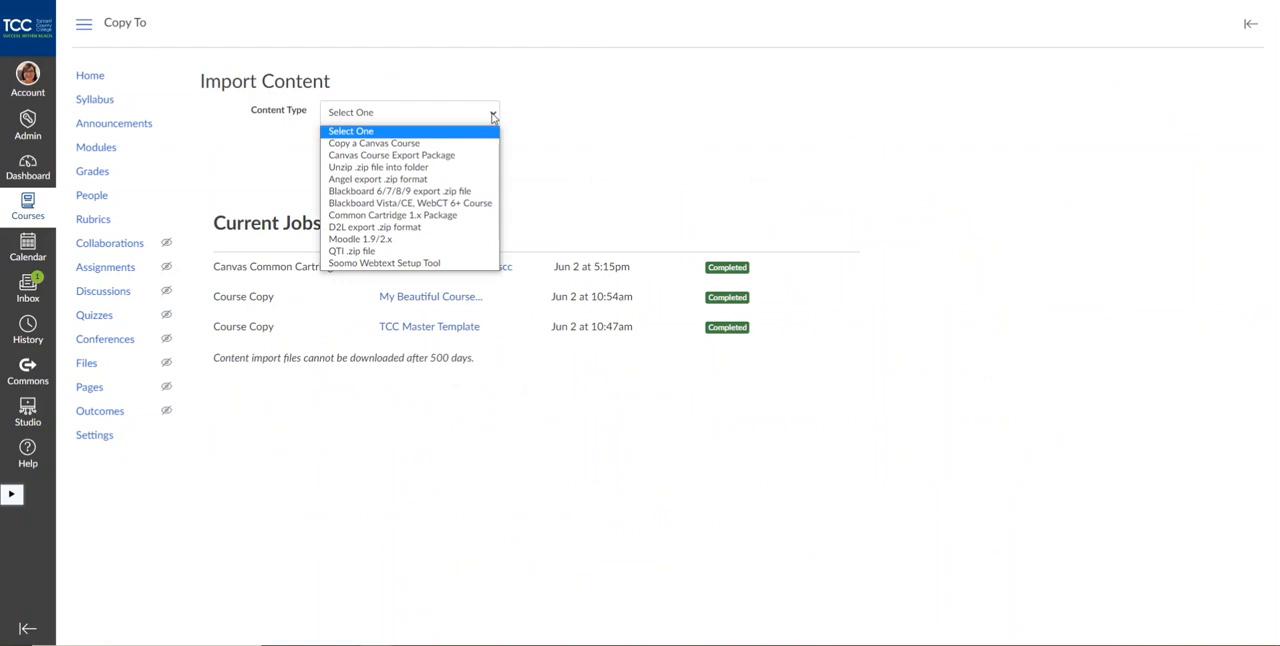
mouse_move(405, 143)
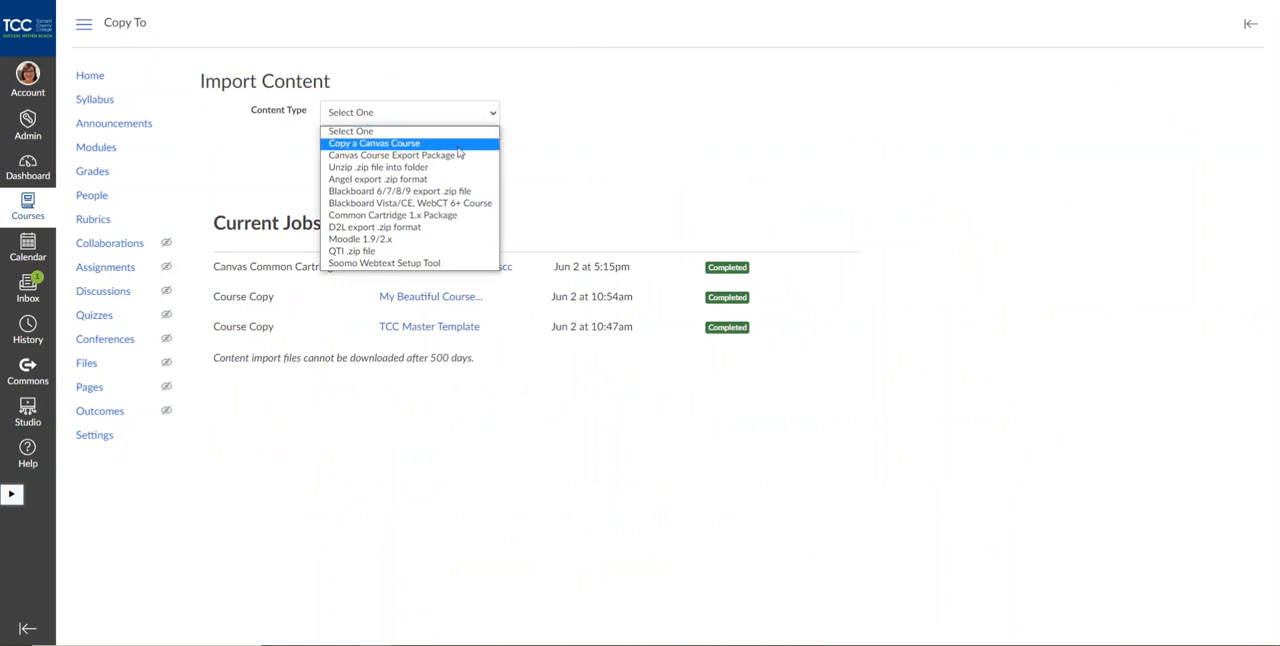
mouse_move(463, 146)
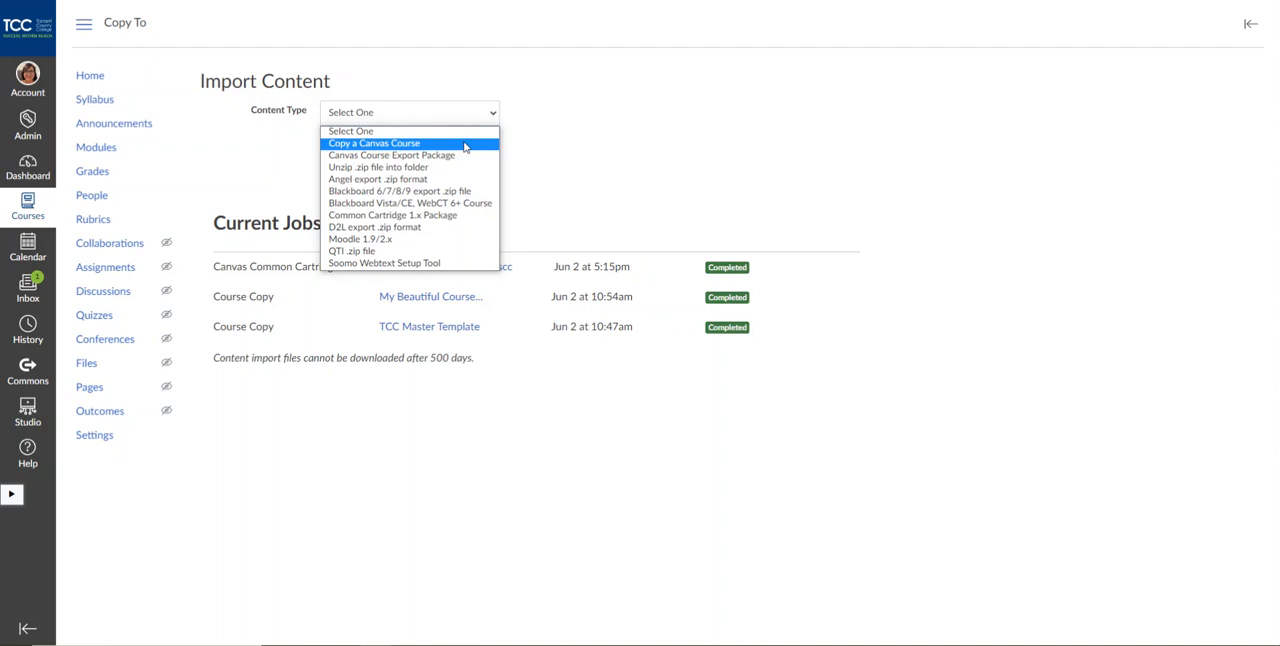
left_click(373, 143)
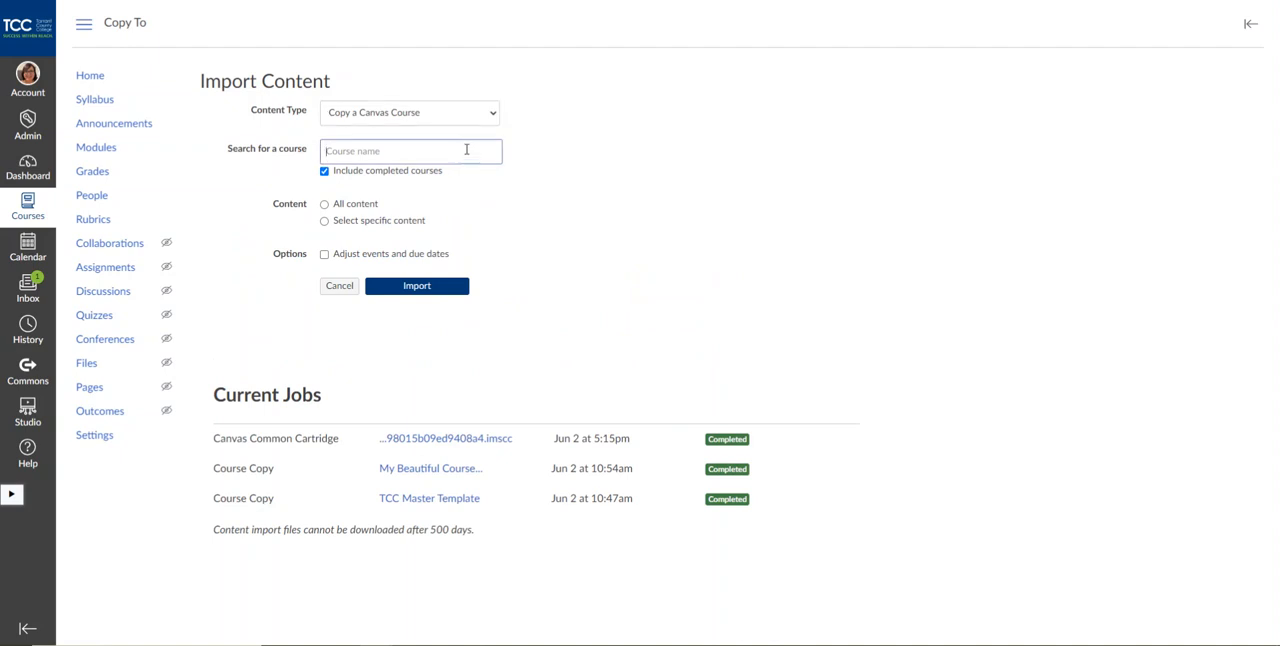
Choose My Beautiful Course Sandbox as the source and enable adjusting events and due dates.
type("2021")
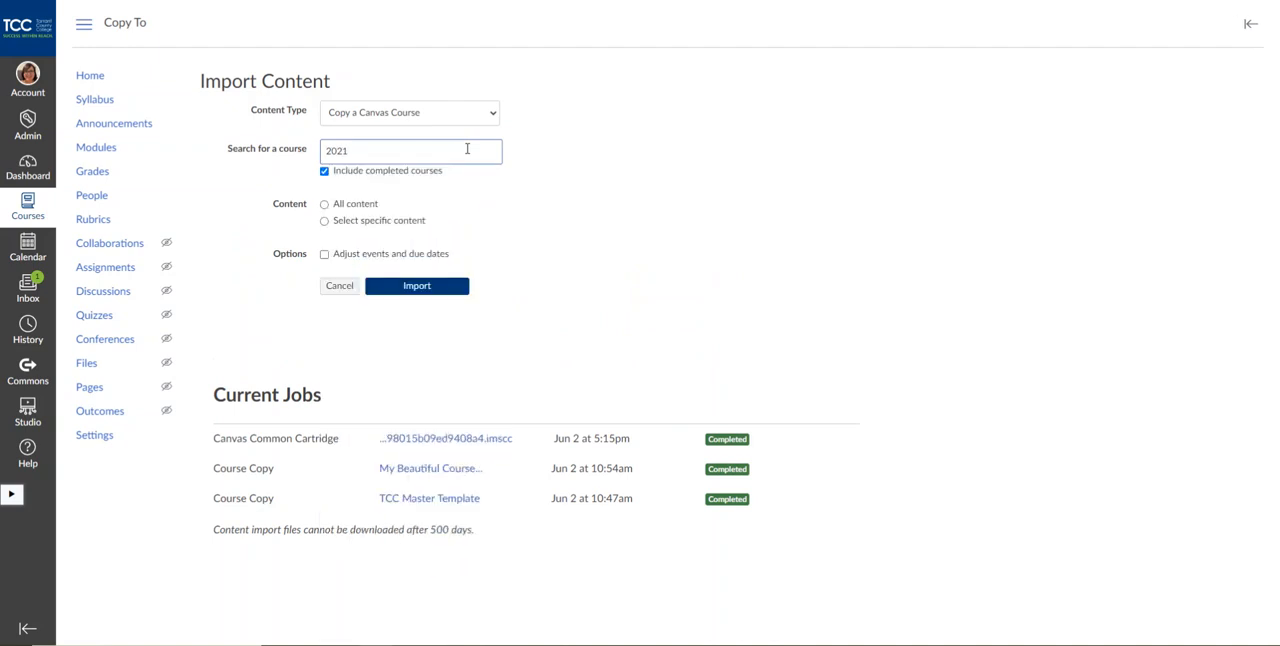
type("FA")
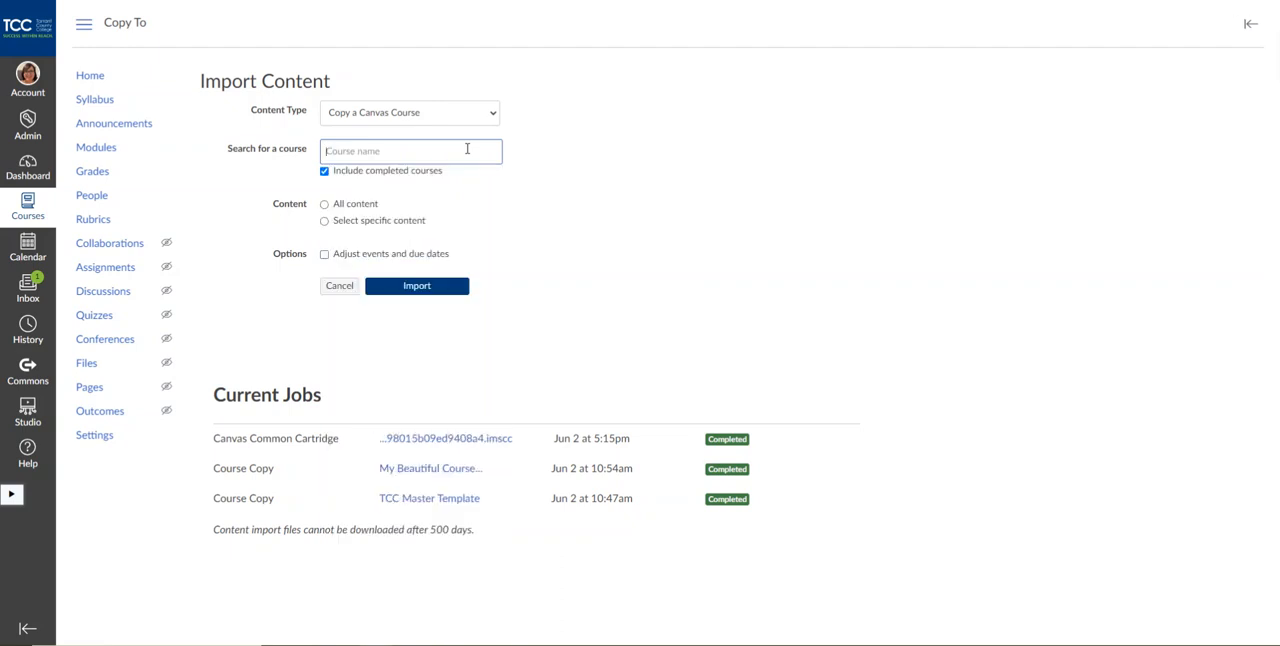
type("Beaut")
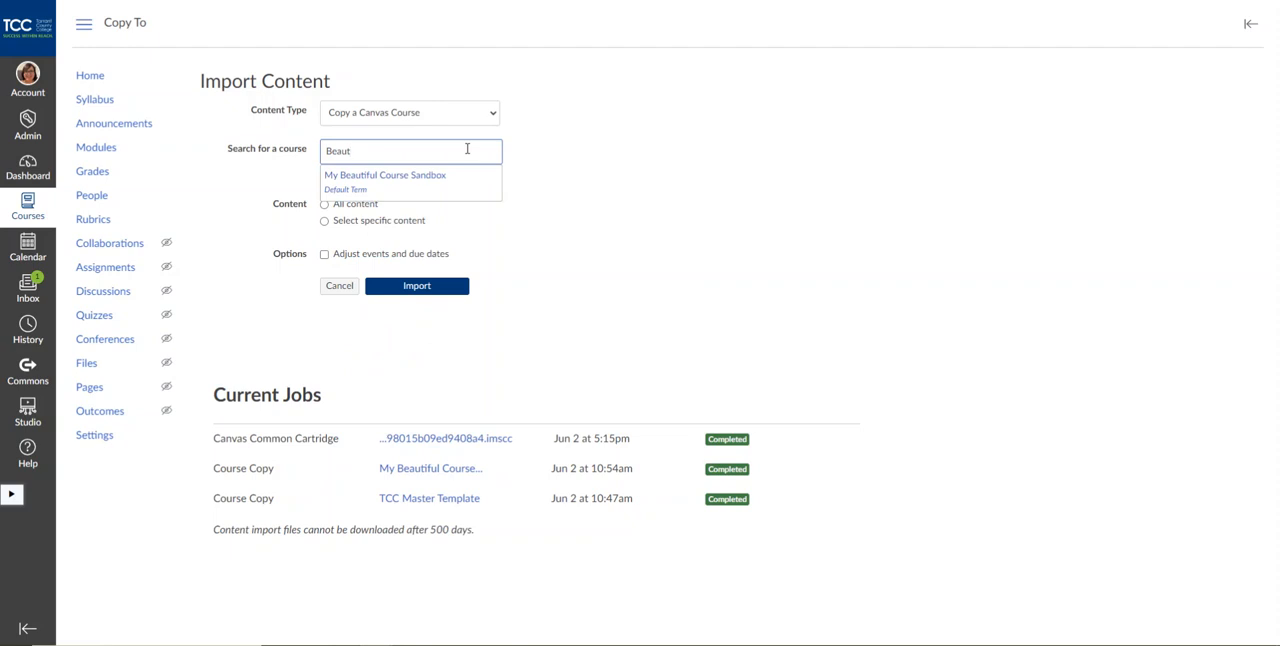
mouse_move(411, 182)
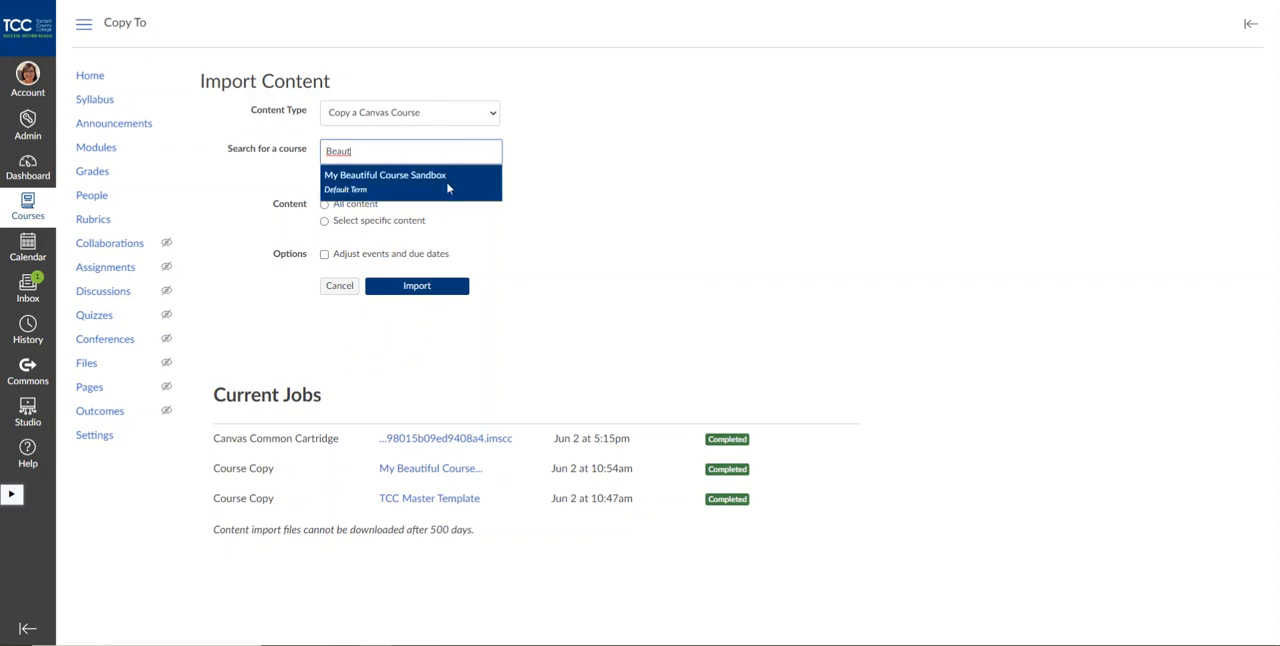
left_click(385, 175)
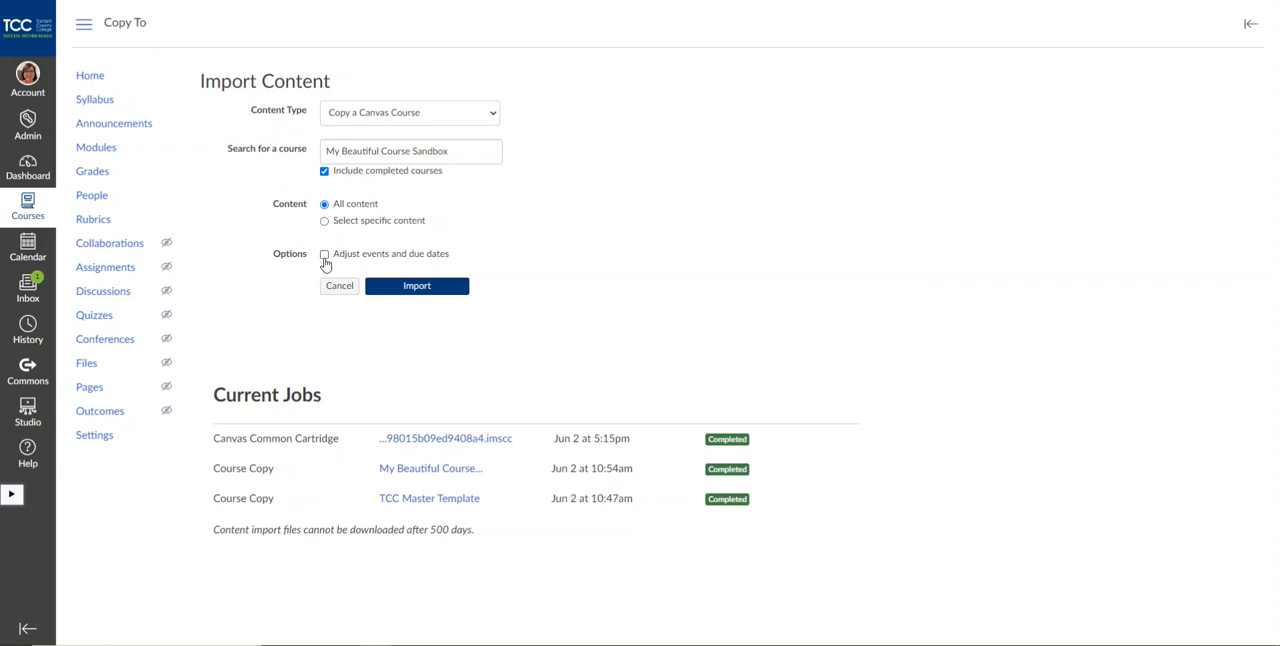
left_click(324, 254)
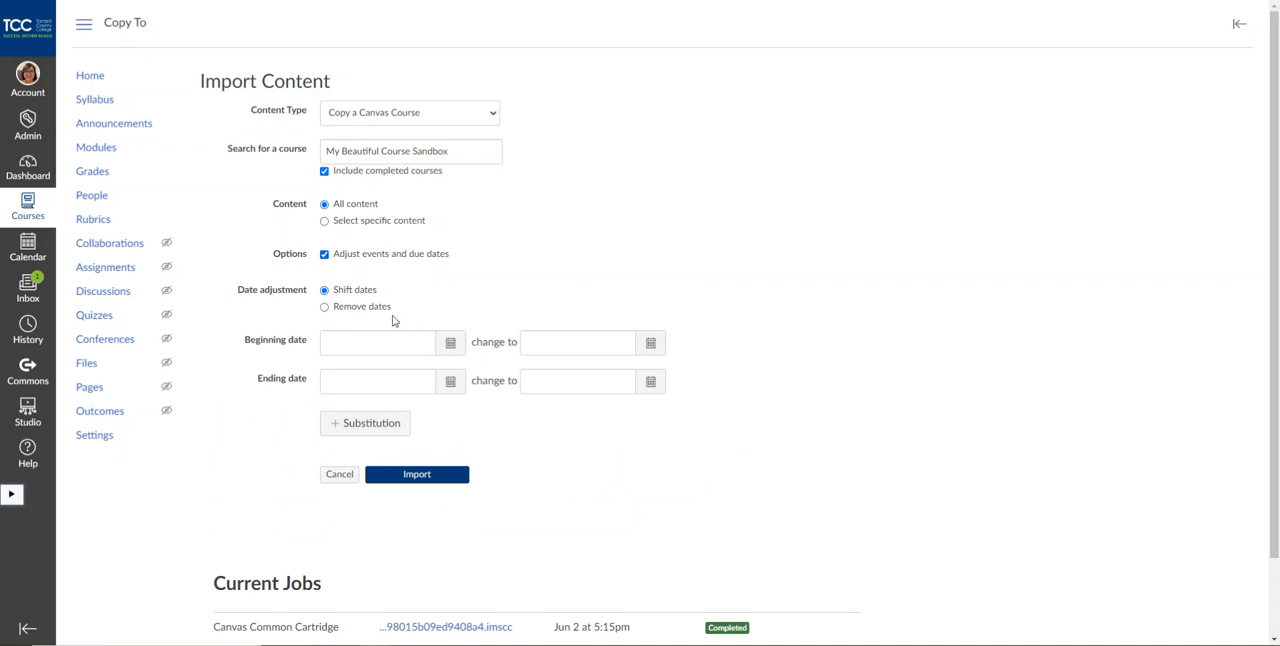
left_click(377, 342)
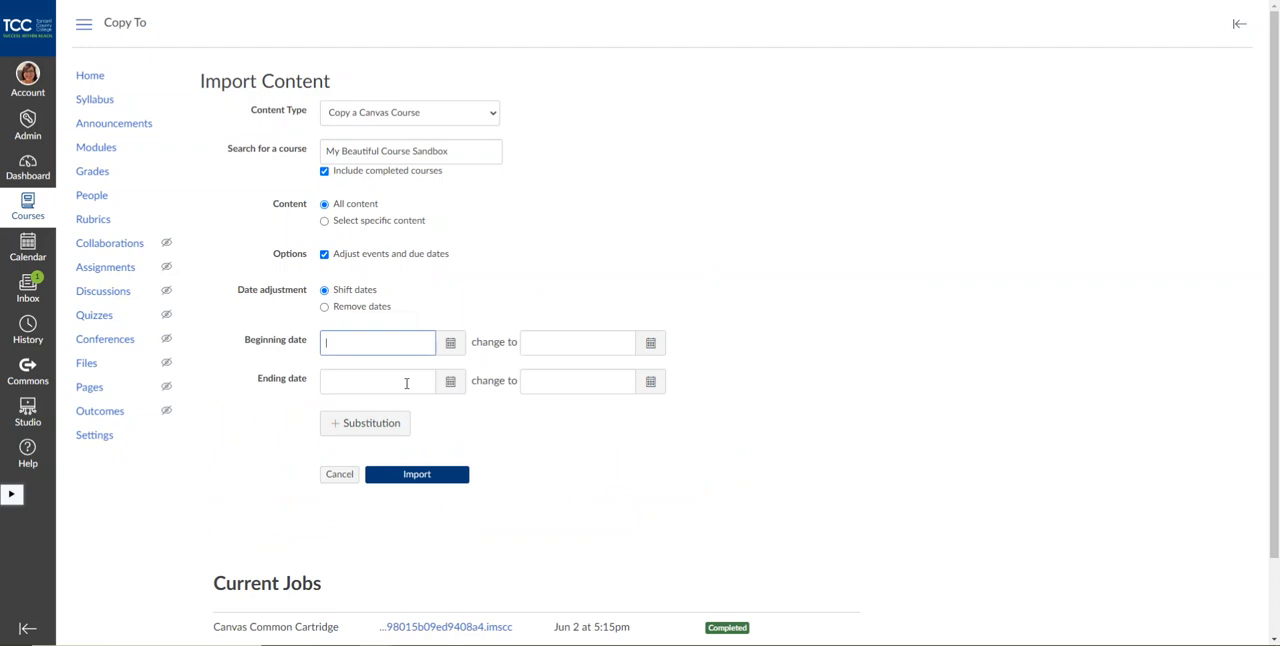
mouse_move(518, 426)
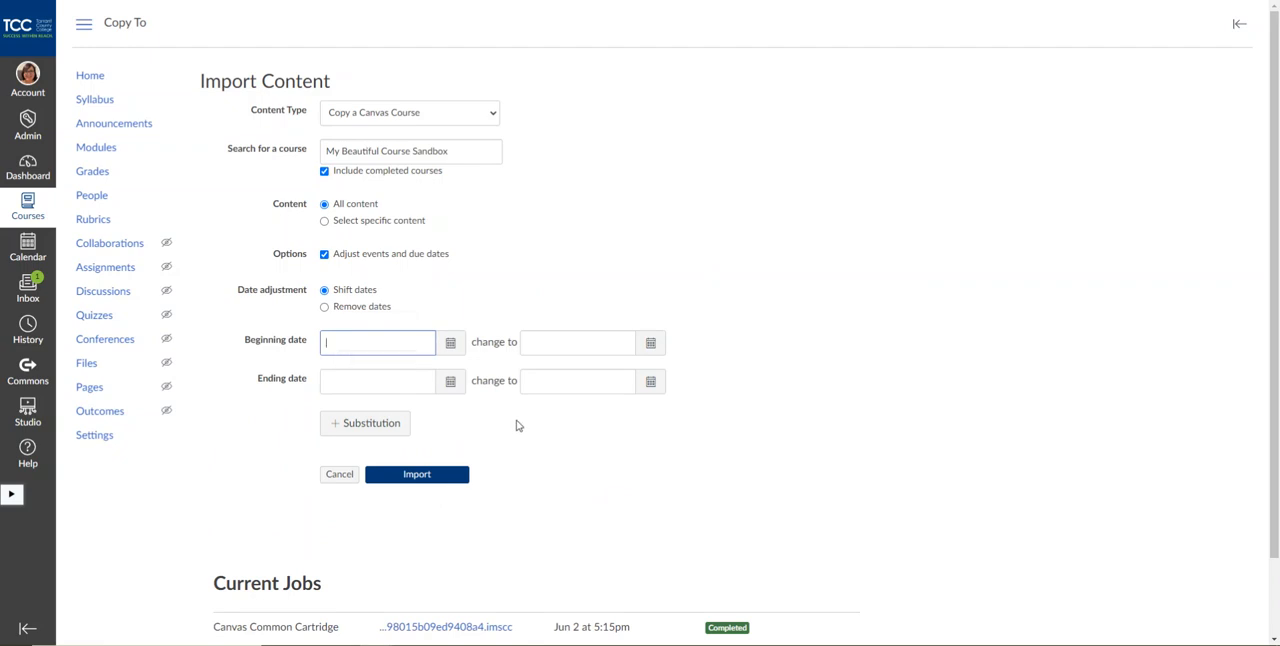
mouse_move(505, 240)
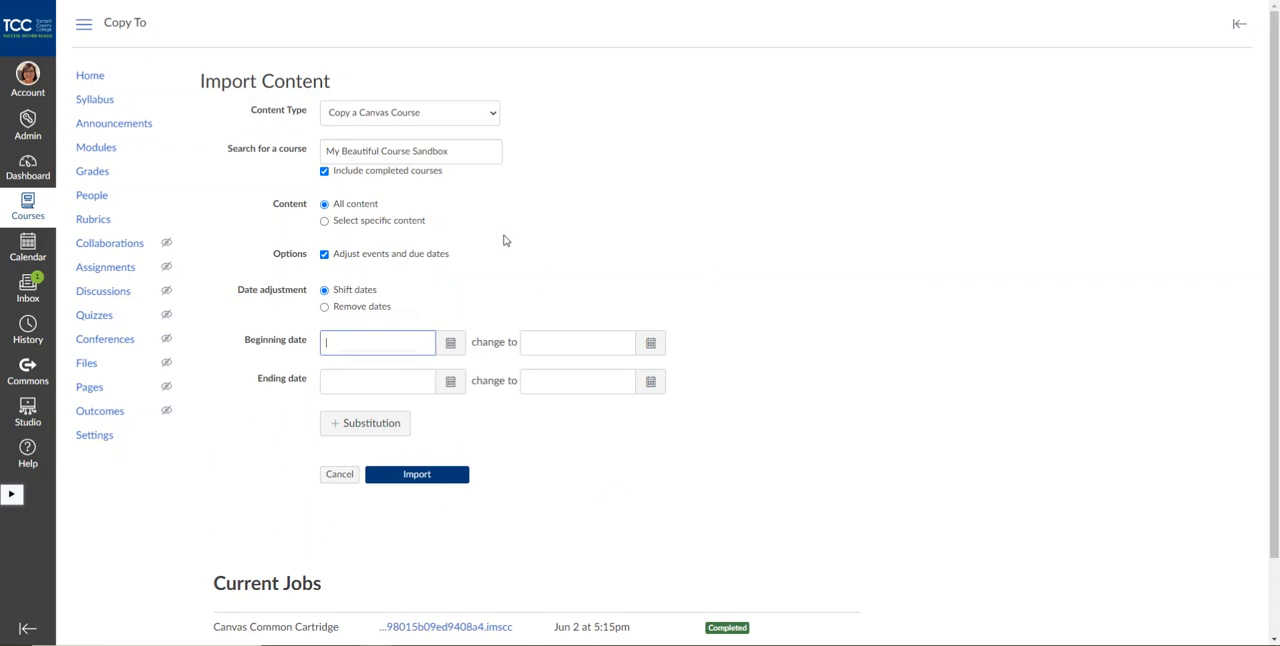
left_click(324, 307)
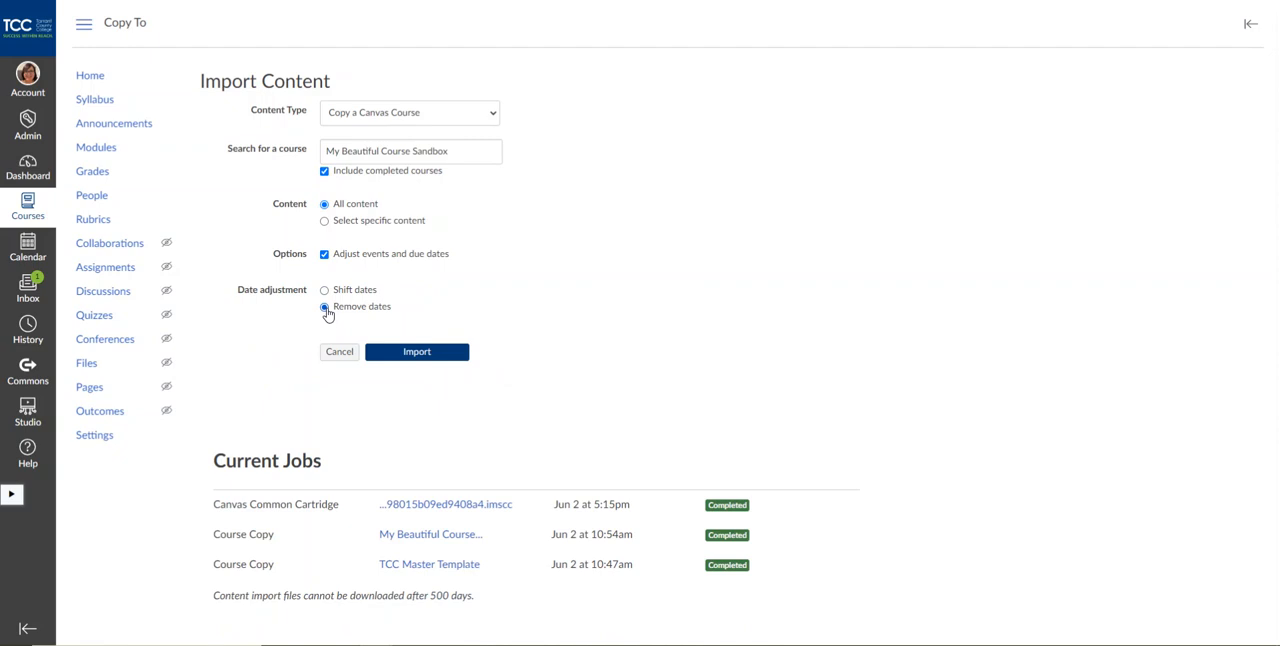
left_click(324, 306)
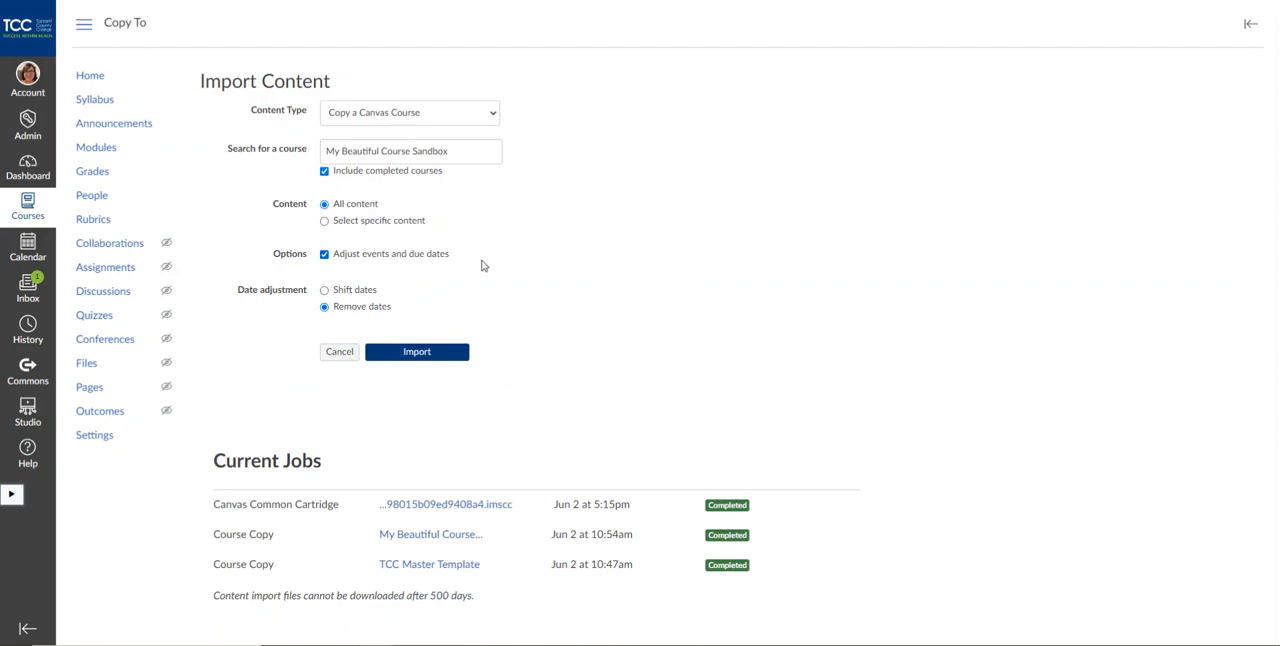
left_click(324, 290)
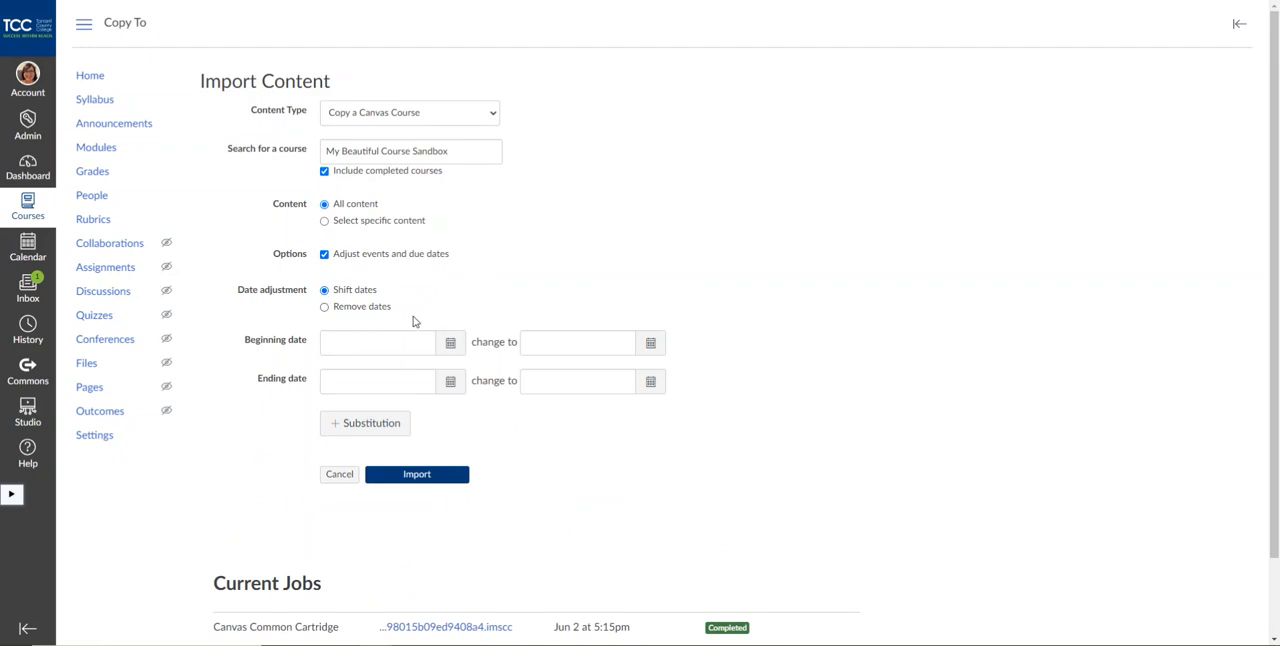
left_click(378, 342)
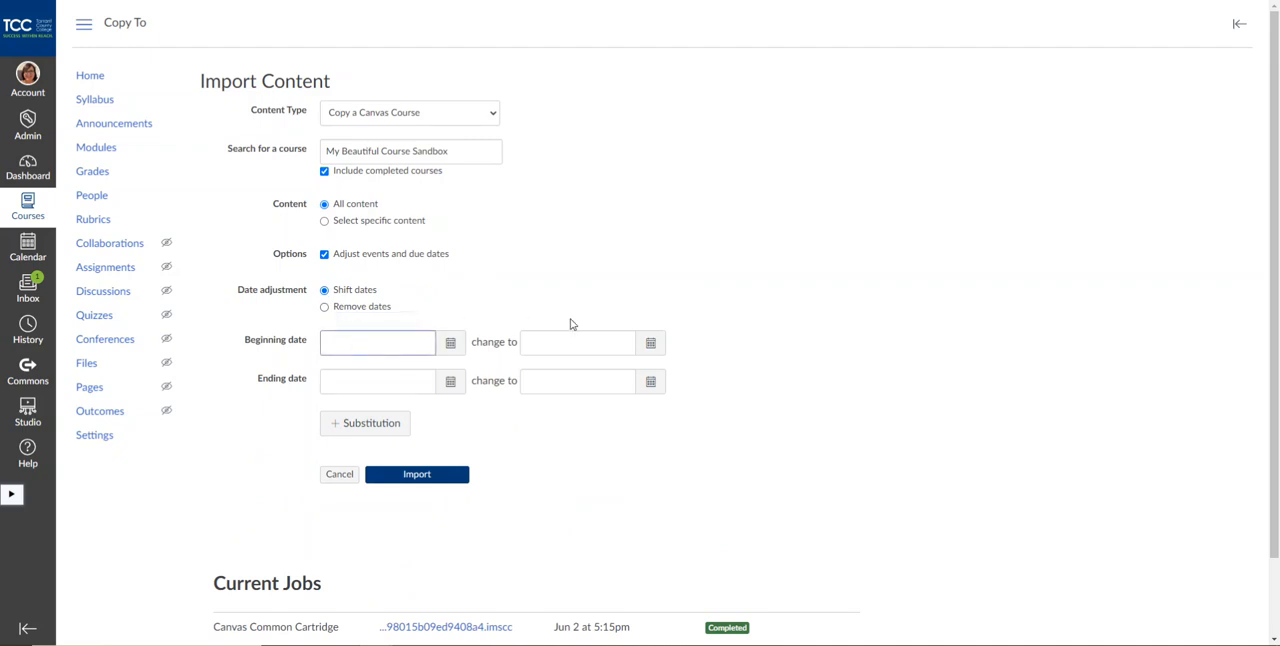
left_click(577, 342)
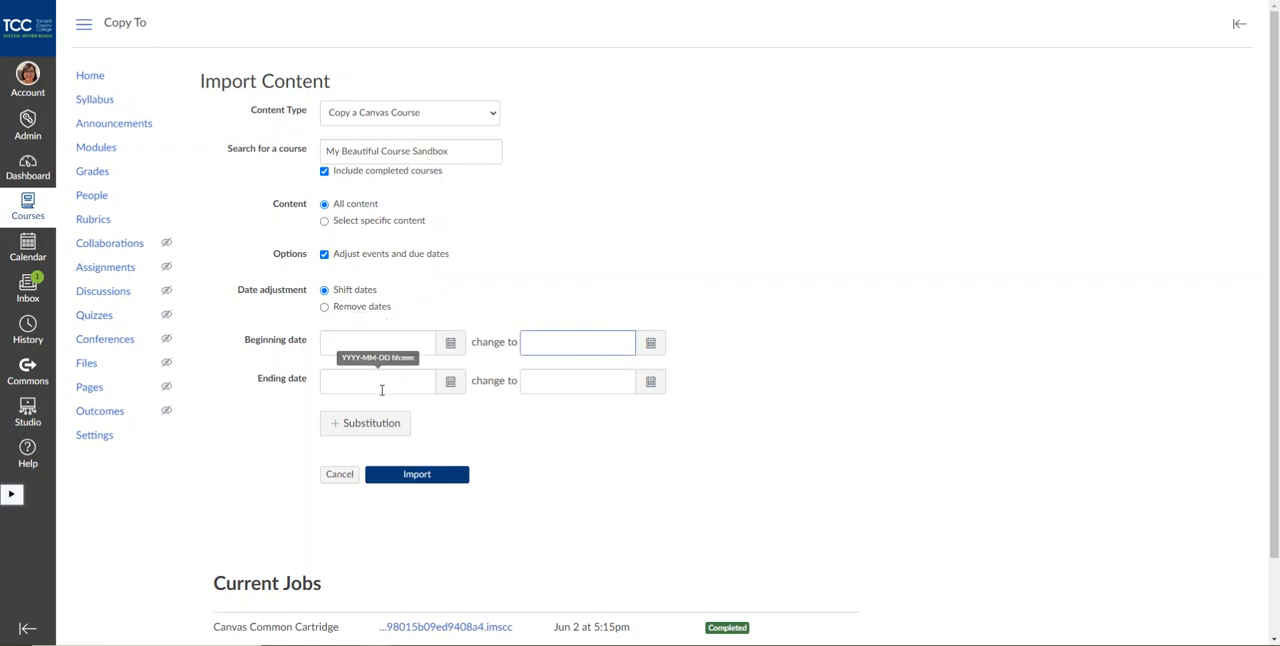
mouse_move(706, 461)
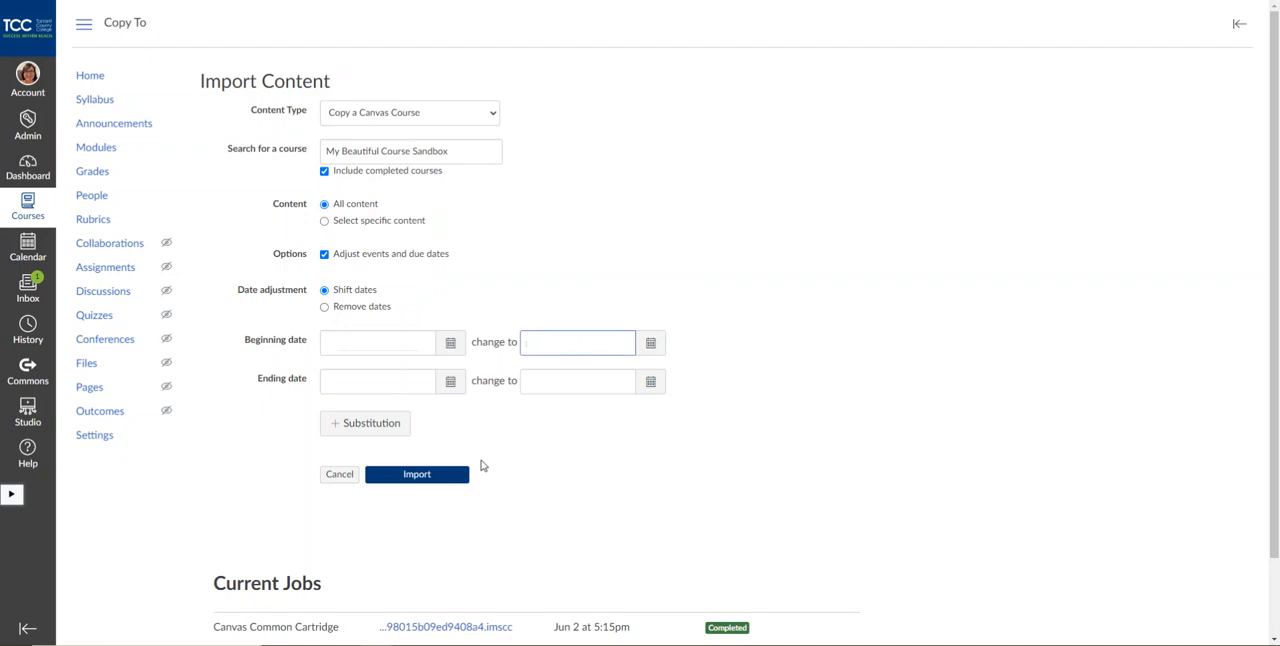
mouse_move(413, 487)
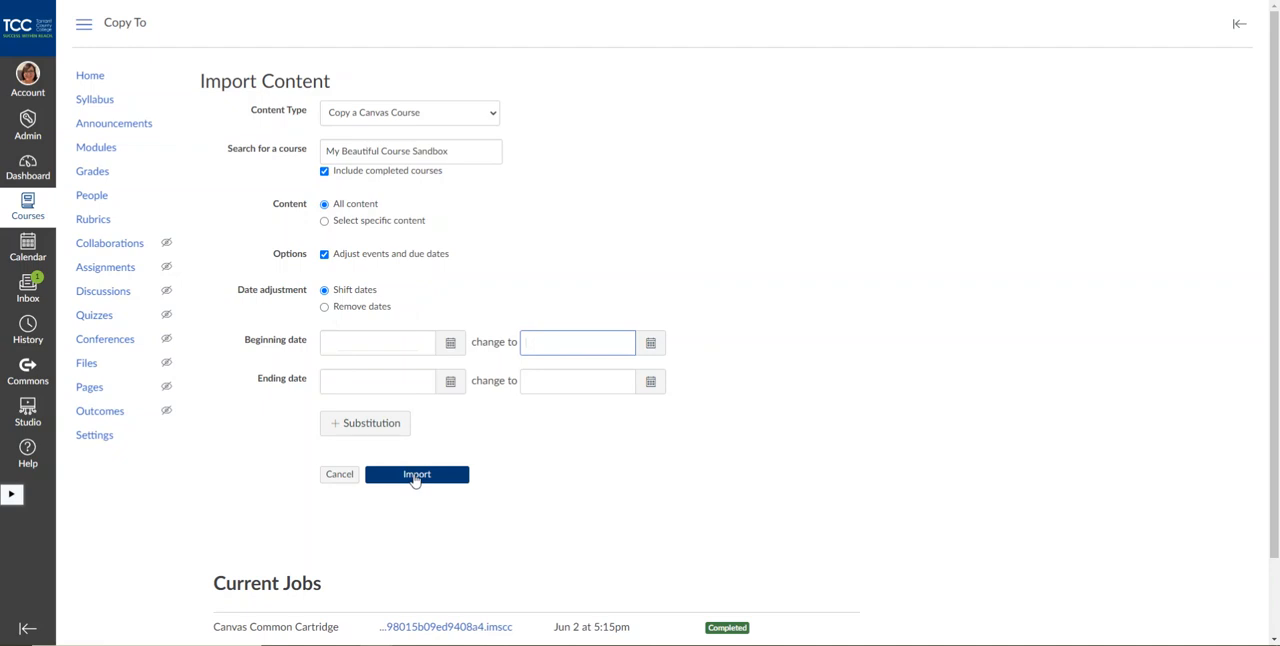
Import the sandbox content, creating a Course Copy job in Current Jobs.
left_click(416, 474)
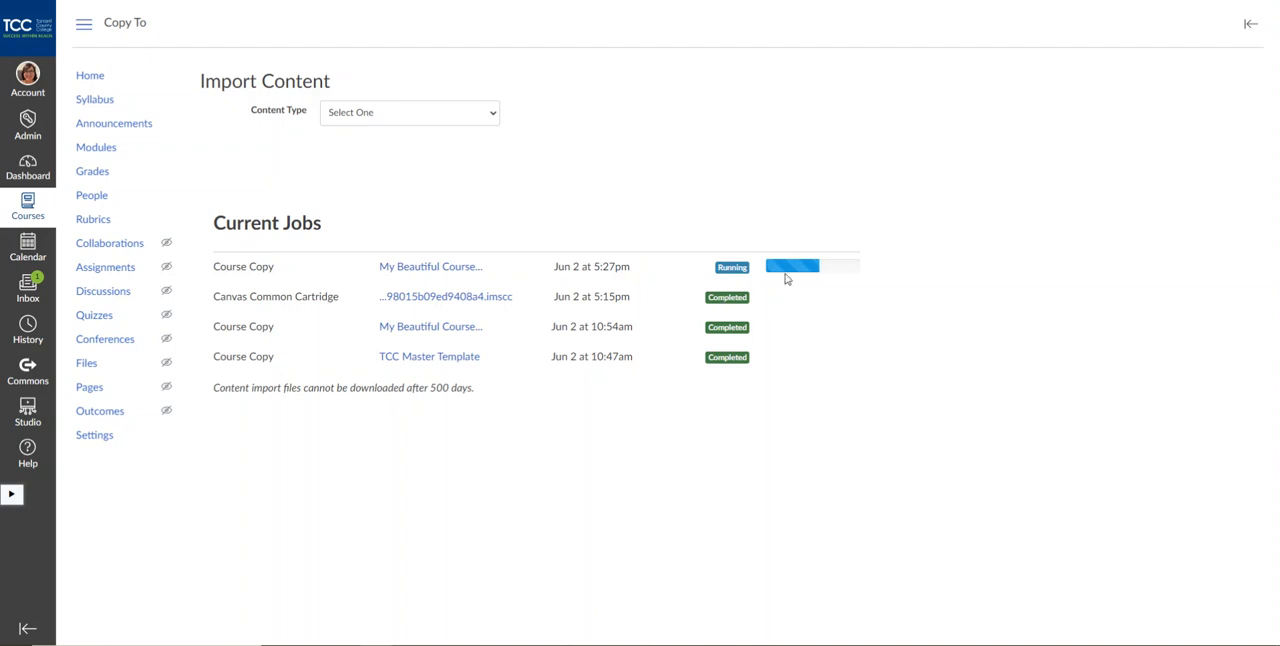
mouse_move(968, 406)
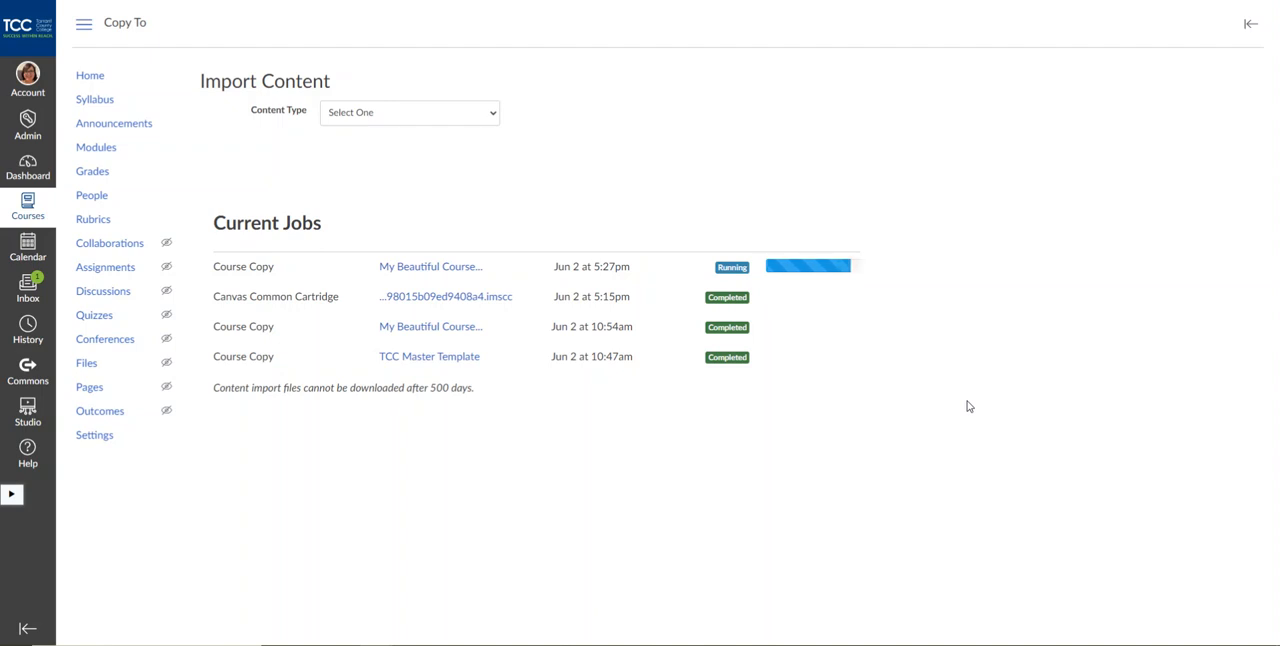
mouse_move(886, 390)
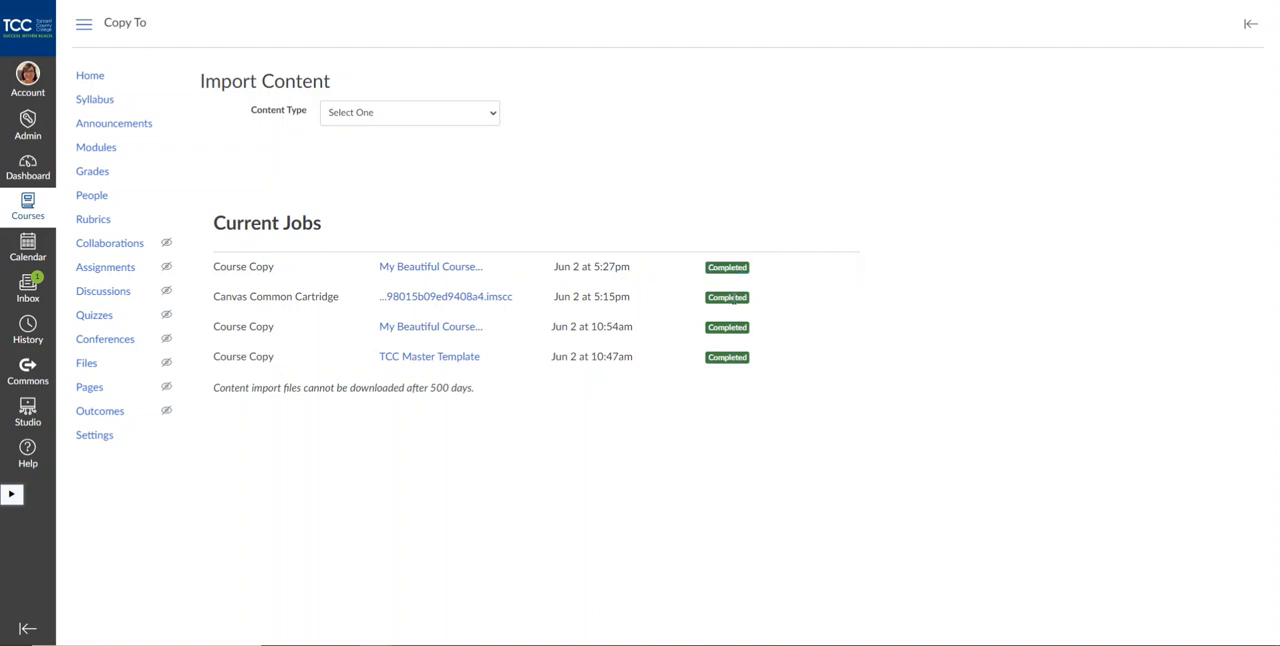
mouse_move(96, 147)
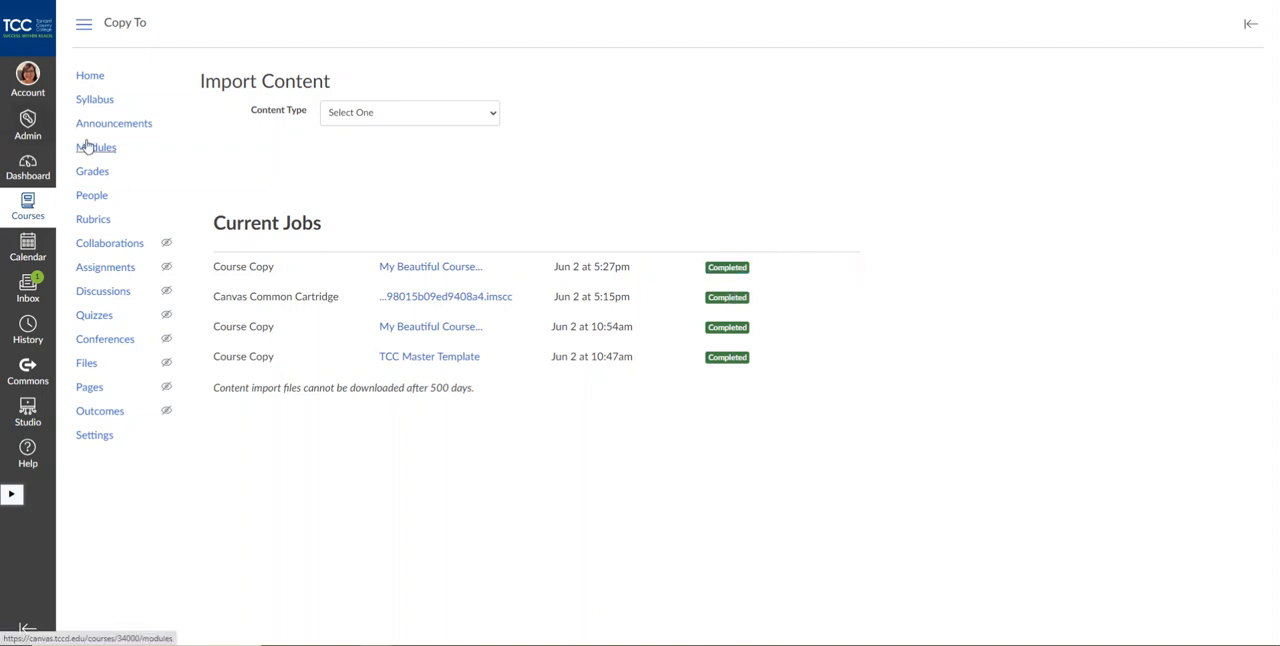